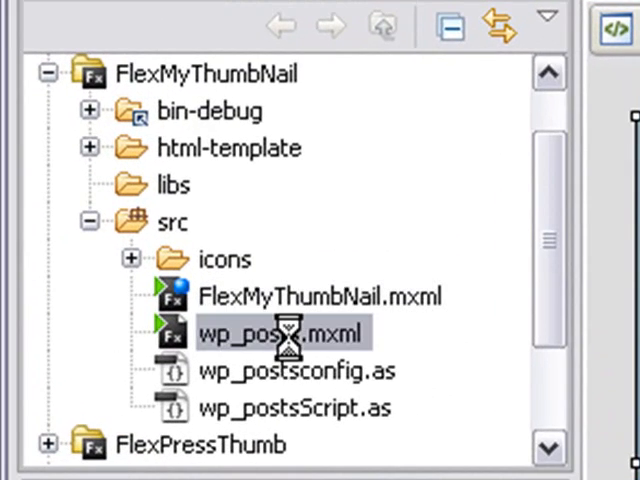
# Open wp_posts.mxml from the FlexMyThumbNail project's src folder
pyautogui.doubleClick(284, 332)
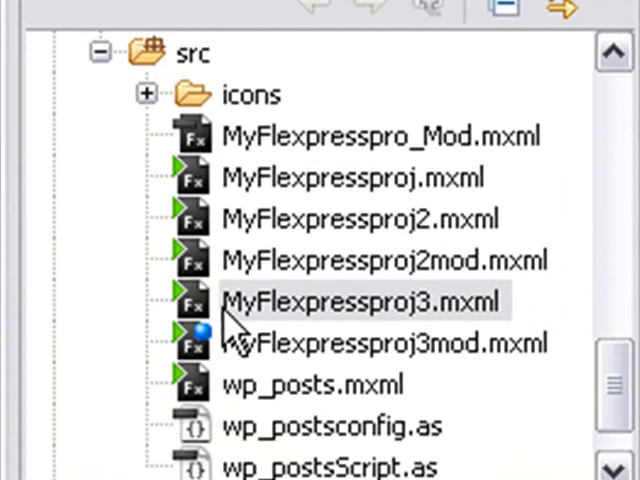
# Open MyFlexpressproj3.mxml and scroll its source down to the mx:List and mx:HTTPService tags
pyautogui.doubleClick(364, 300)
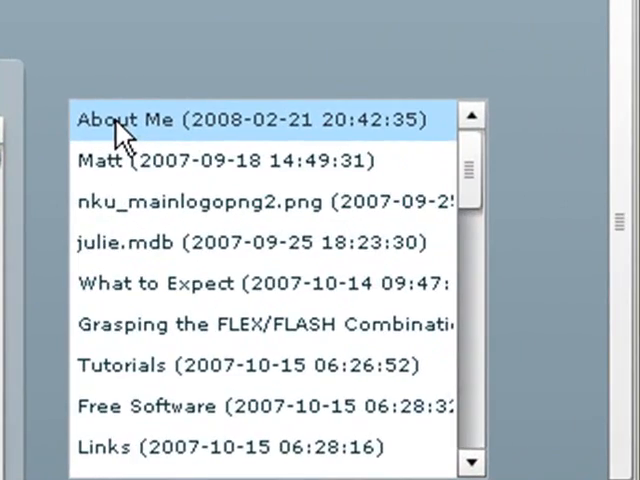
pyautogui.moveTo(164, 144)
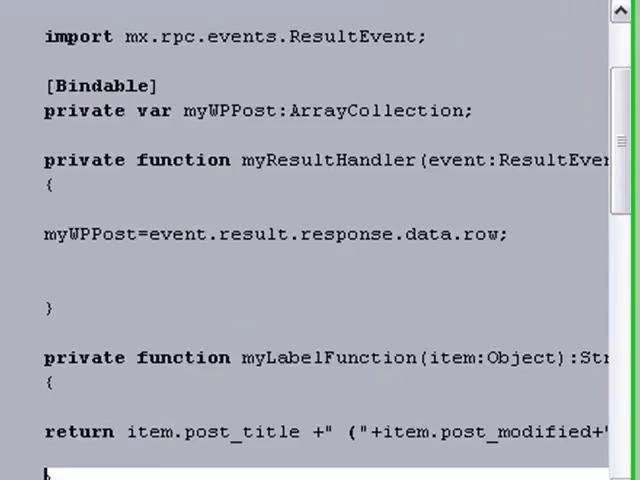
pyautogui.scroll(-3)
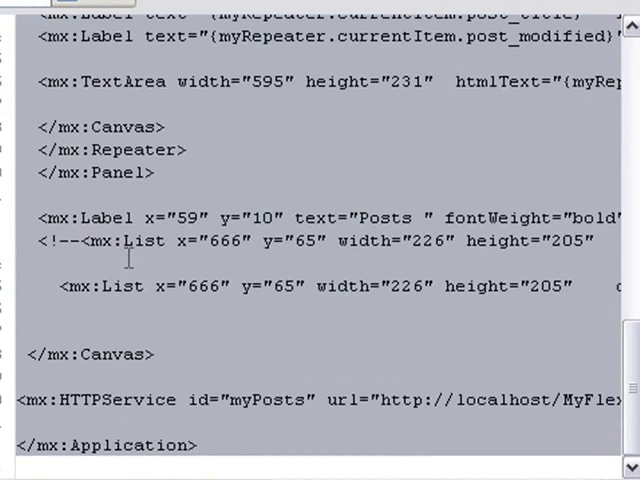
pyautogui.rightClick(130, 260)
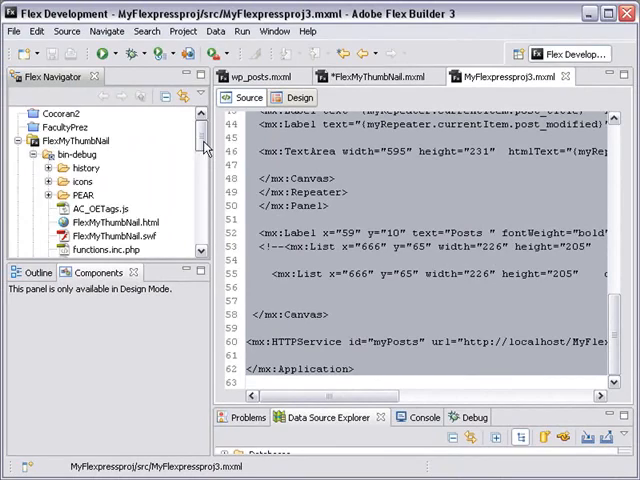
# Run FlexMyThumbNail.mxml, confirming the Save and Launch dialog, and view the Posts app in the browser
pyautogui.scroll(-3)
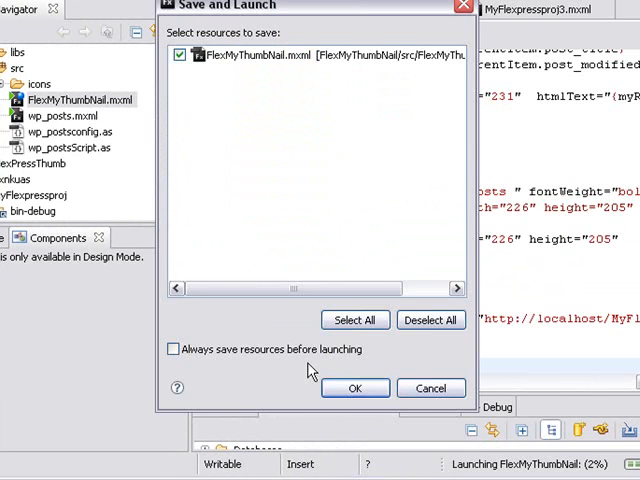
pyautogui.click(354, 388)
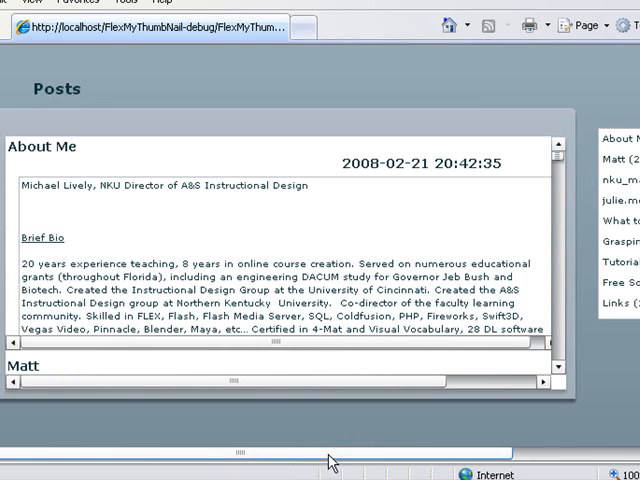
pyautogui.click(616, 138)
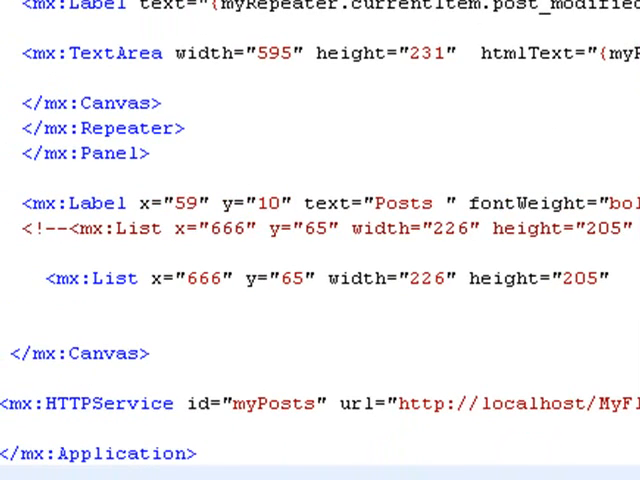
pyautogui.hscroll(3)
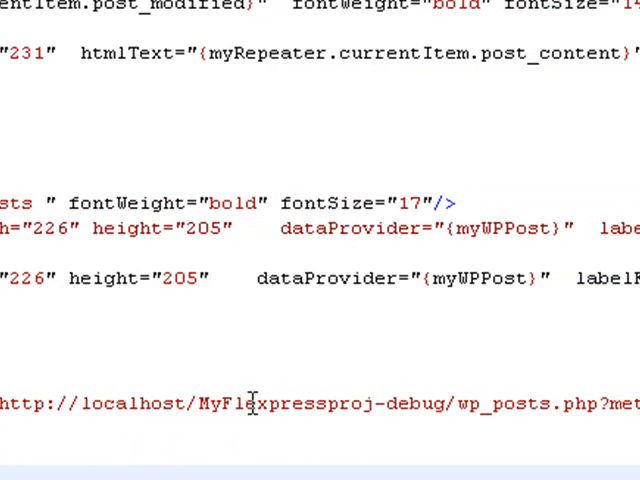
pyautogui.moveTo(384, 410)
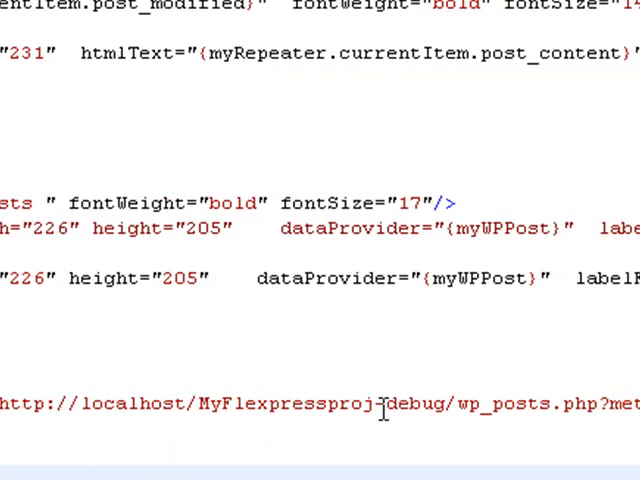
pyautogui.hscroll(3)
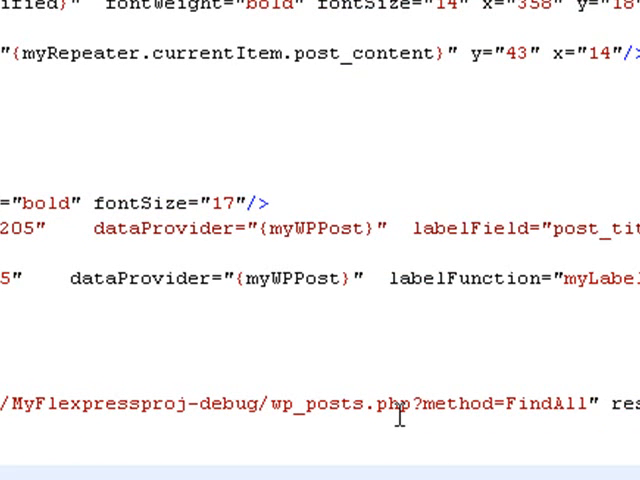
pyautogui.hscroll(-3)
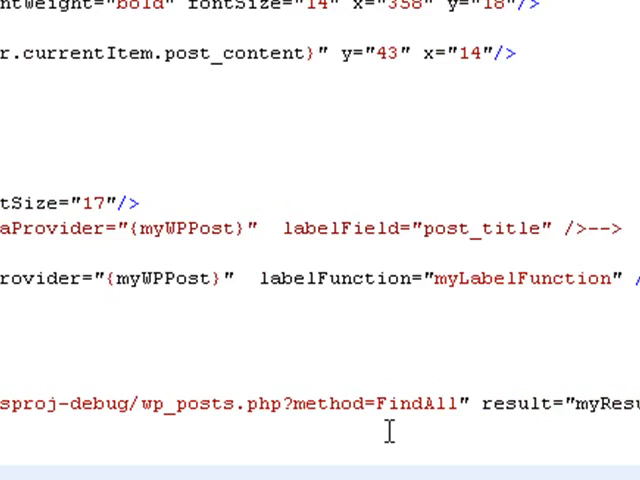
pyautogui.hscroll(-3)
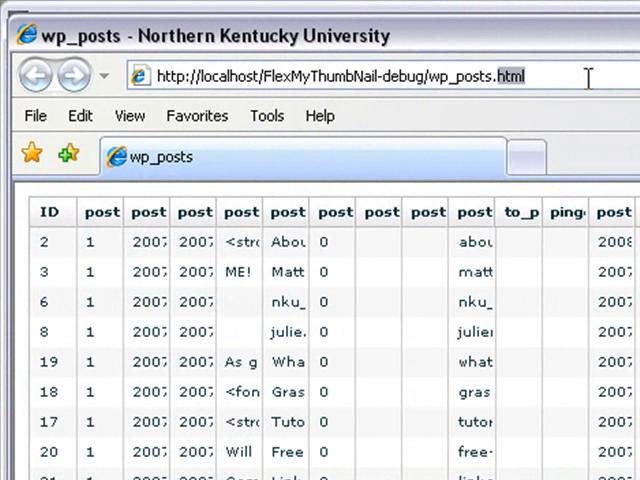
# Load wp_posts.php?method=FindAll in Internet Explorer, review the XML rows and copy the address
pyautogui.write('.php?method=FindAll')
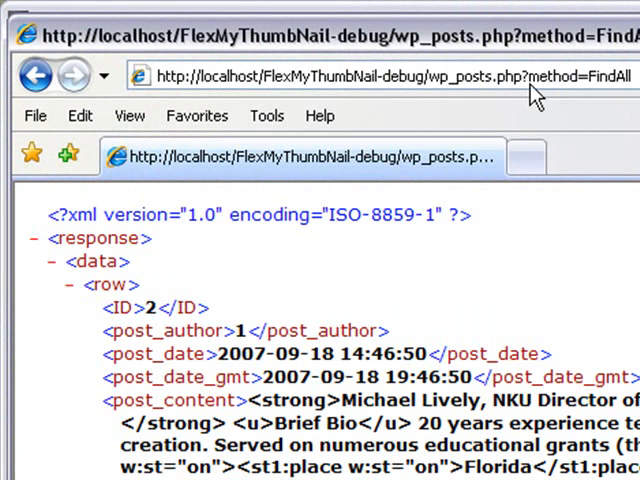
pyautogui.moveTo(260, 272)
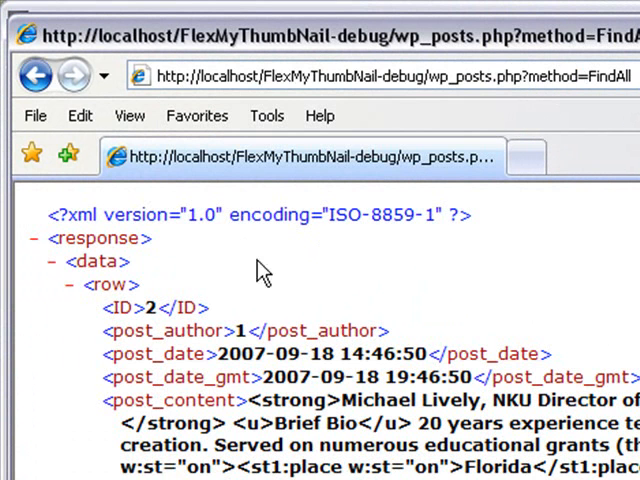
pyautogui.scroll(-3)
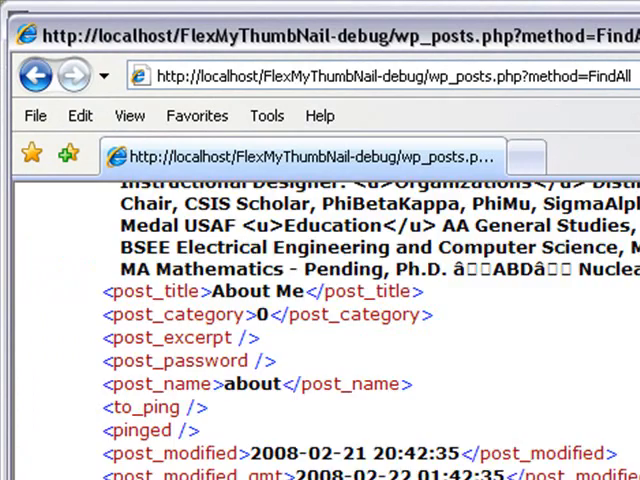
pyautogui.scroll(-3)
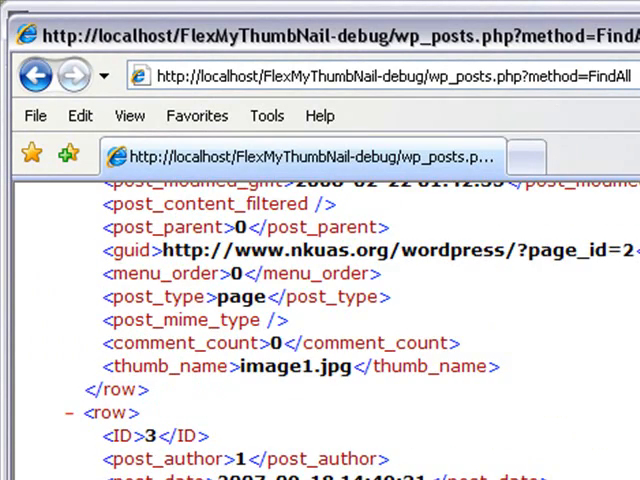
pyautogui.scroll(3)
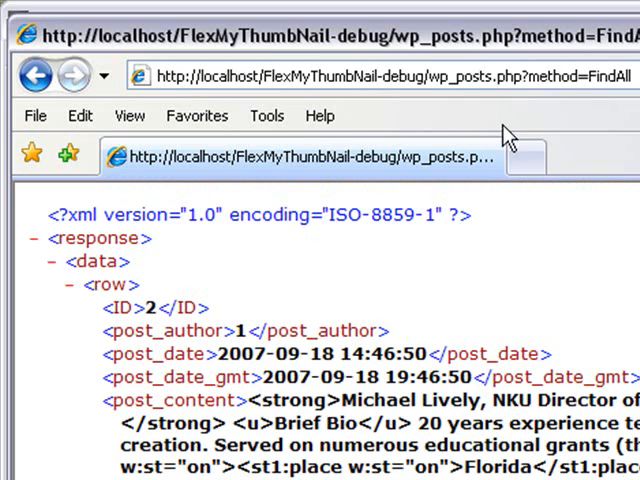
pyautogui.rightClick(400, 76)
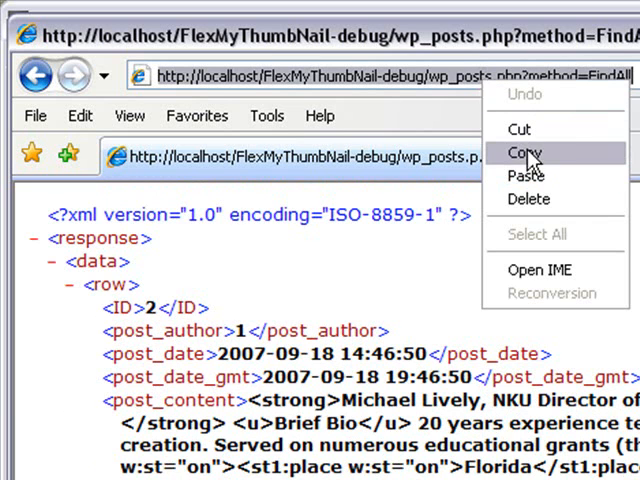
pyautogui.click(528, 152)
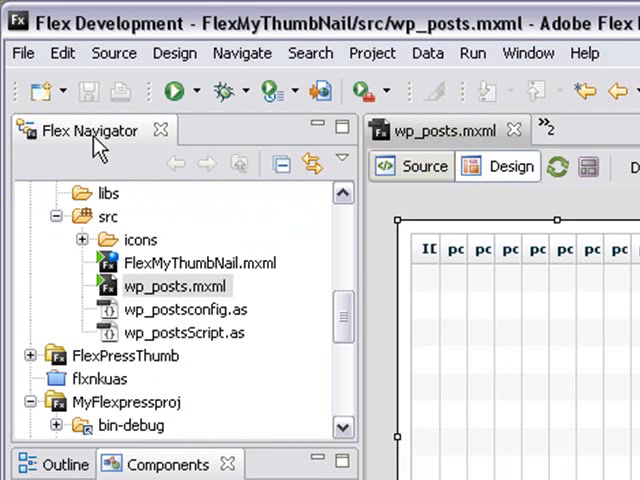
# Scroll the Flex Navigator to src and FlexMyThumbNail.mxml's myPosts HTTPService markup
pyautogui.scroll(-3)
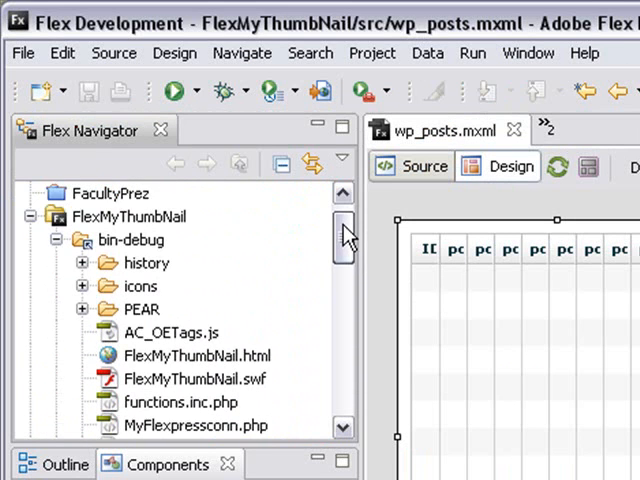
pyautogui.scroll(-3)
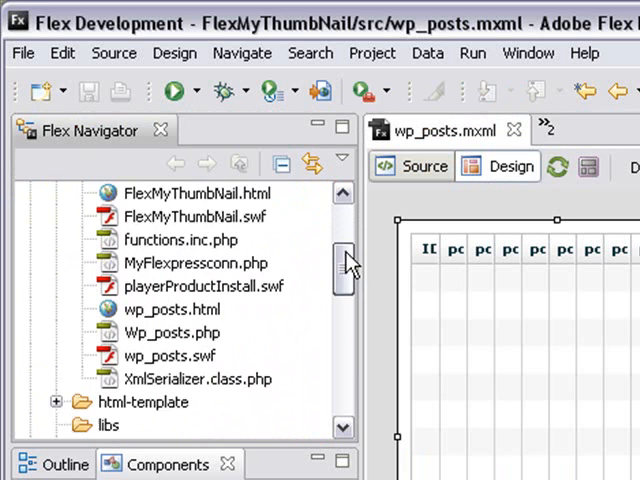
pyautogui.scroll(-3)
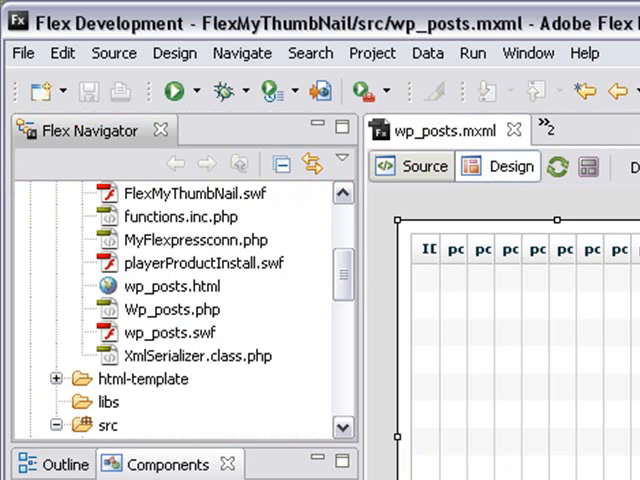
pyautogui.scroll(3)
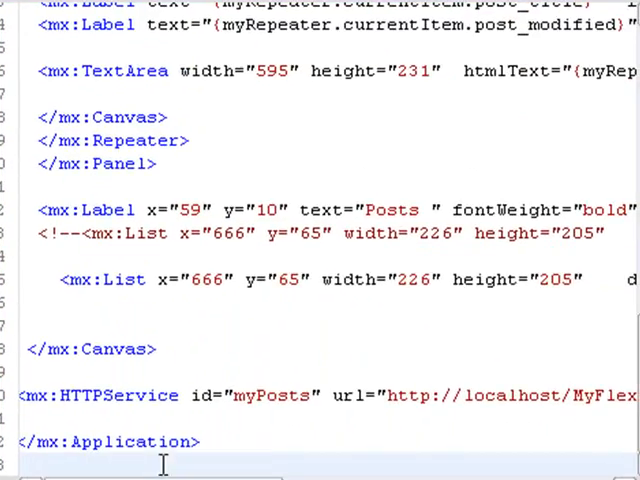
pyautogui.hscroll(3)
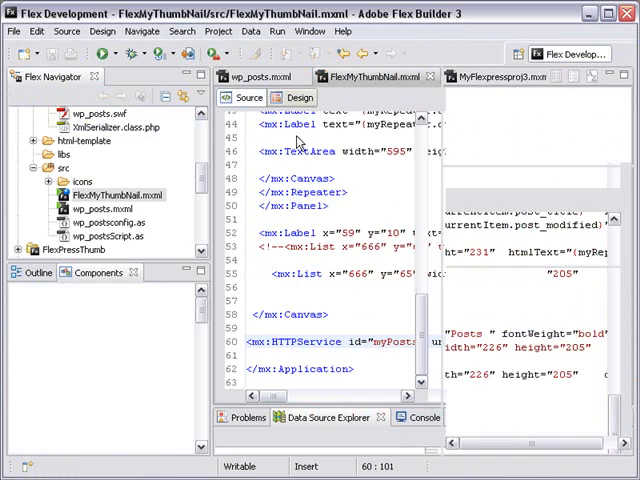
# Bring up Source editing options on the existing mx:List line to toggle it into a comment
pyautogui.click(296, 96)
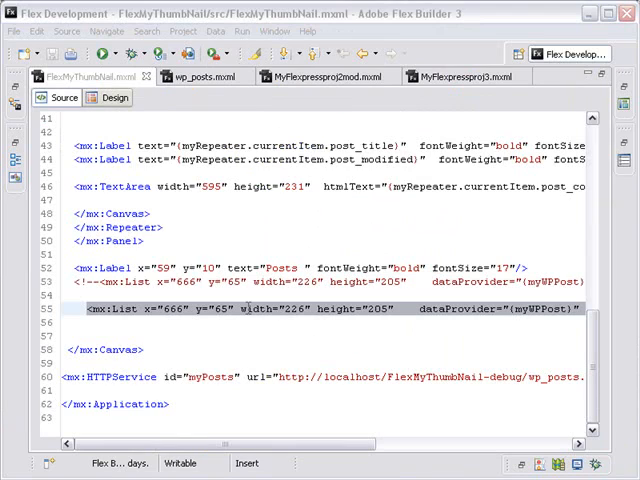
pyautogui.rightClick(276, 308)
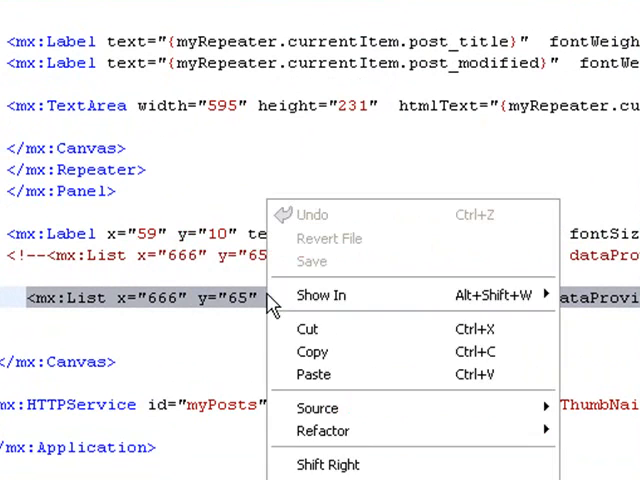
pyautogui.moveTo(322, 432)
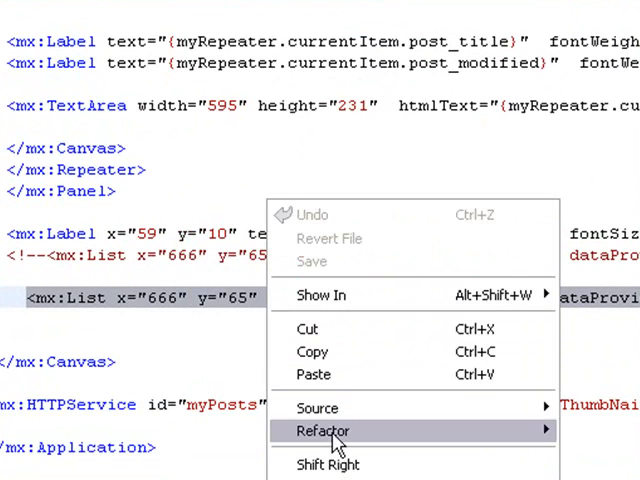
pyautogui.moveTo(318, 408)
pyautogui.write('<')
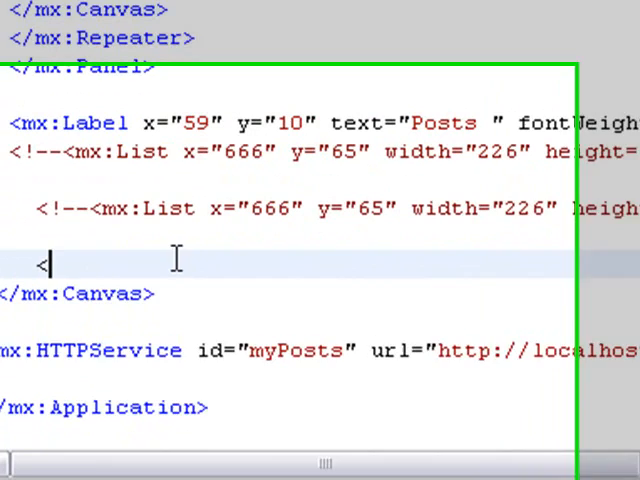
# Write <mx:List id="myNewList" dataProvider="{myWPPost}"> with its closing </mx:List> tag
pyautogui.write('mx')
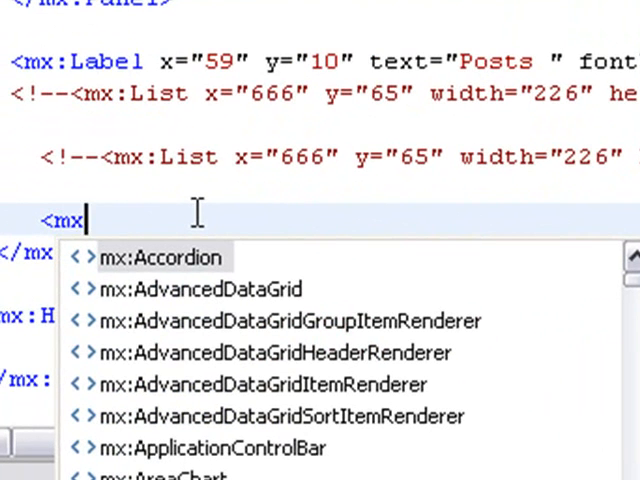
pyautogui.write(':List id="')
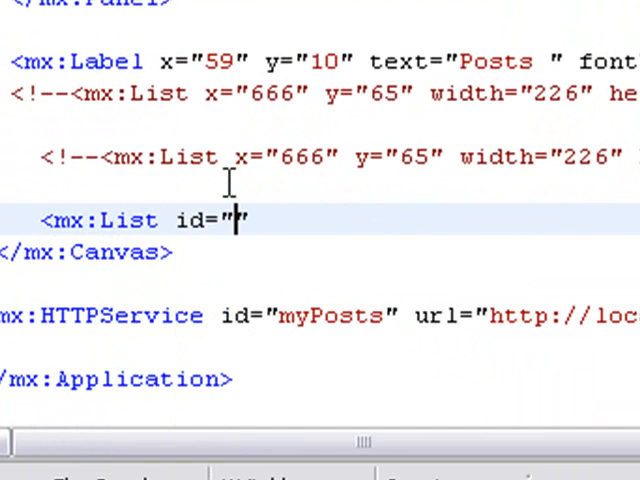
pyautogui.write('myNew')
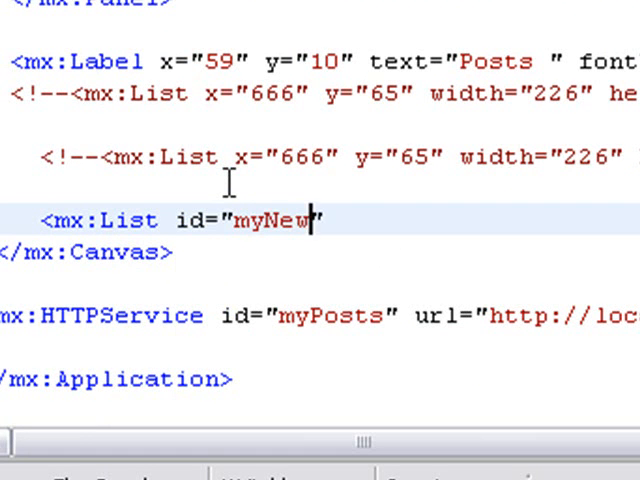
pyautogui.write('List')
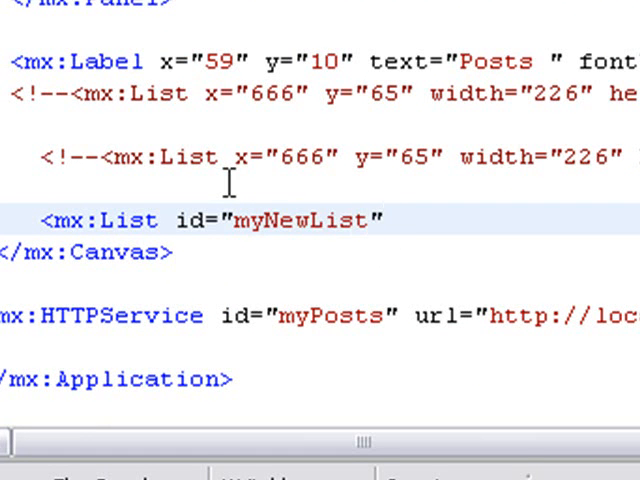
pyautogui.write('dat')
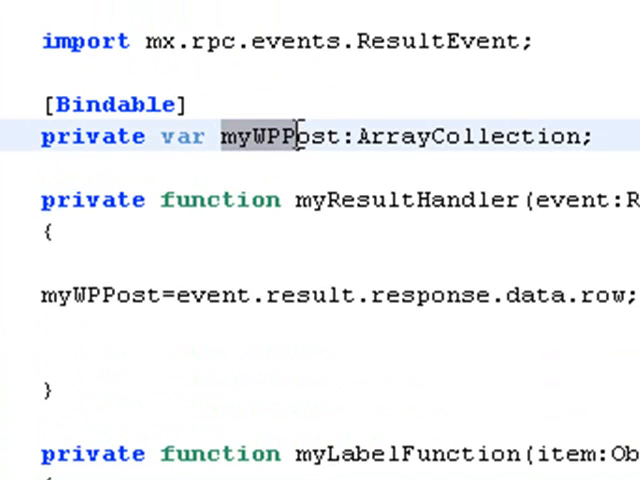
pyautogui.rightClick(300, 136)
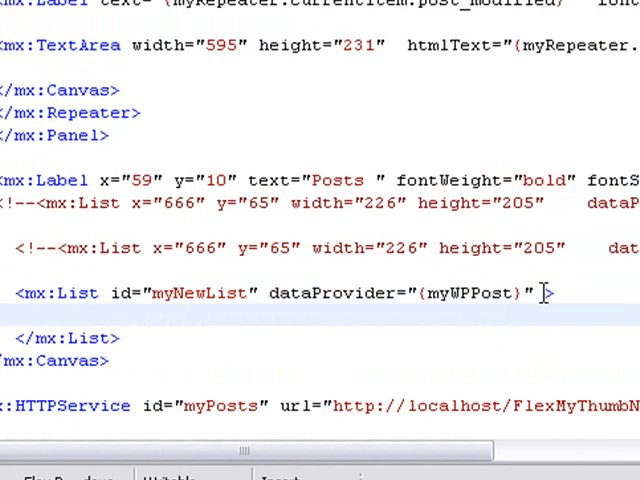
pyautogui.press('Return')
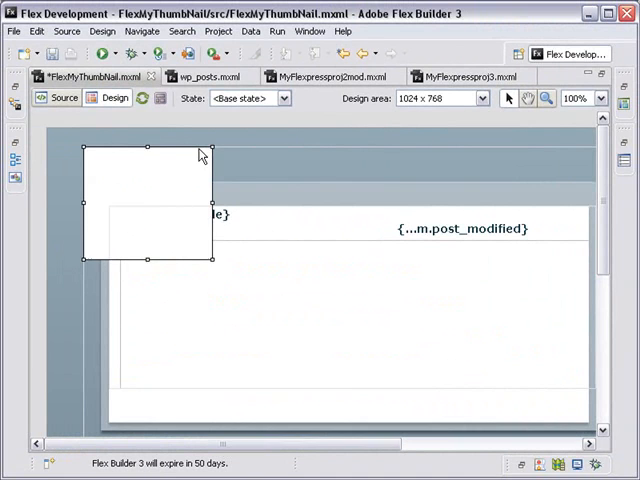
# Drag the new List box to the right side of the design canvas and return to Source view
pyautogui.moveTo(148, 204); pyautogui.dragTo(478, 210)
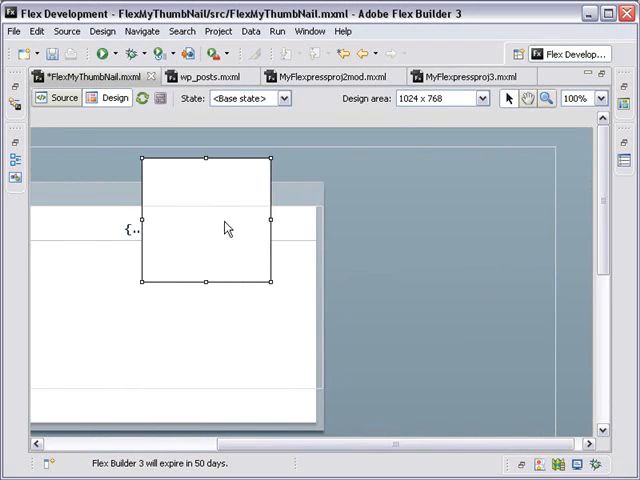
pyautogui.moveTo(204, 216); pyautogui.dragTo(410, 244)
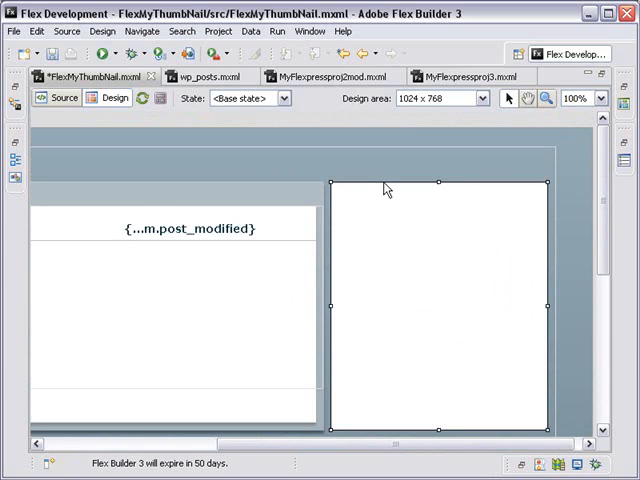
pyautogui.click(64, 96)
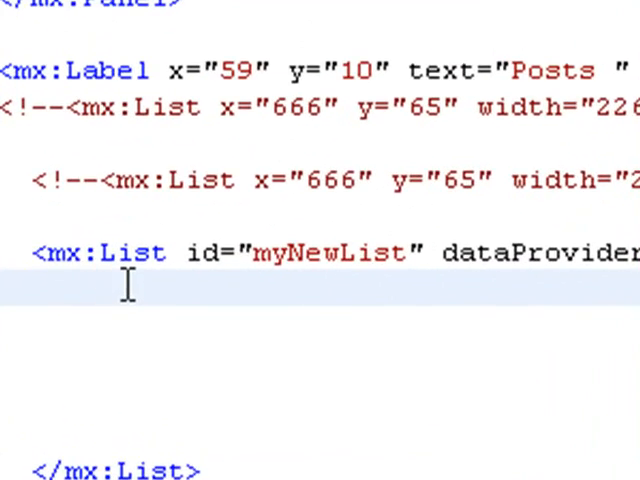
# Add an empty <mx:itemRenderer> block inside myNewList using code hints
pyautogui.write('<')
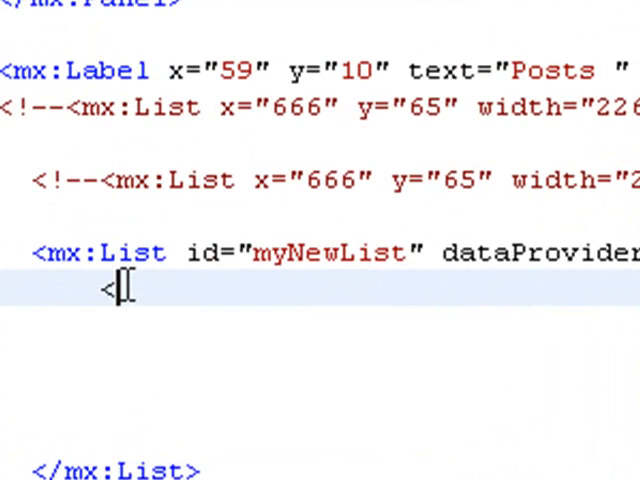
pyautogui.write('m')
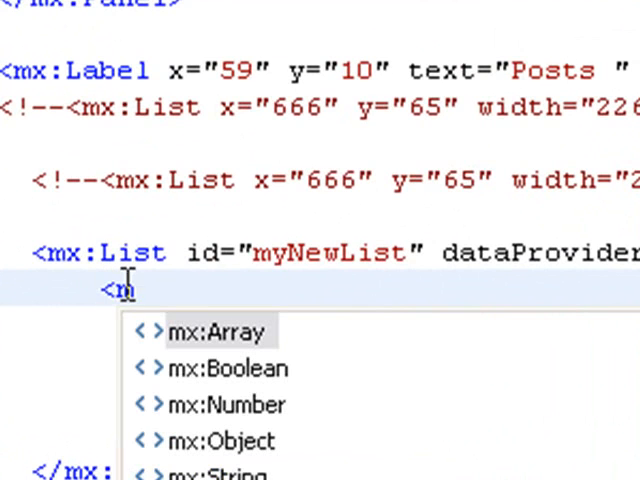
pyautogui.write('x')
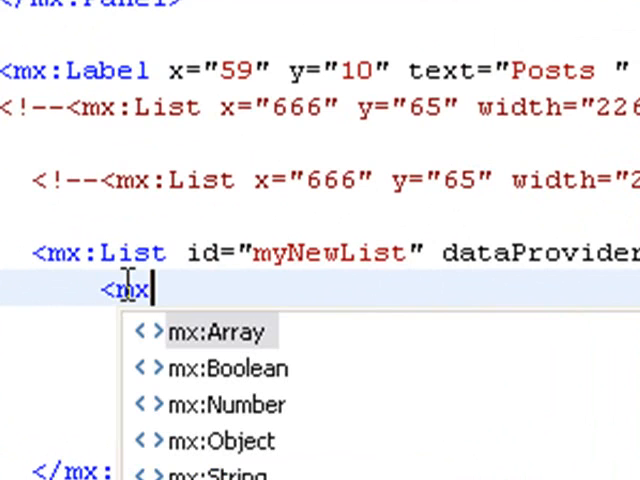
pyautogui.write(':')
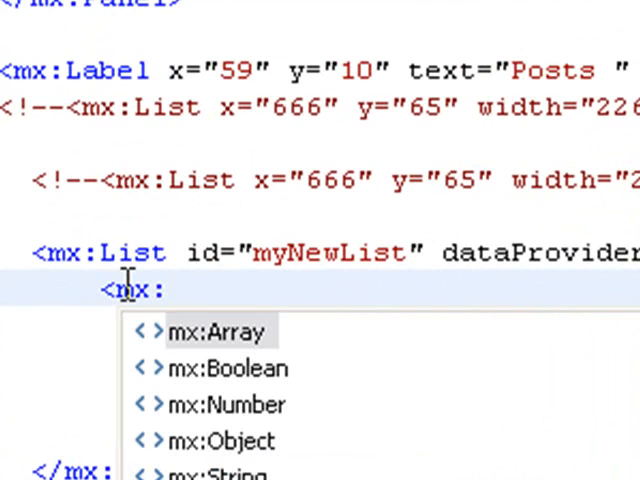
pyautogui.write('ite')
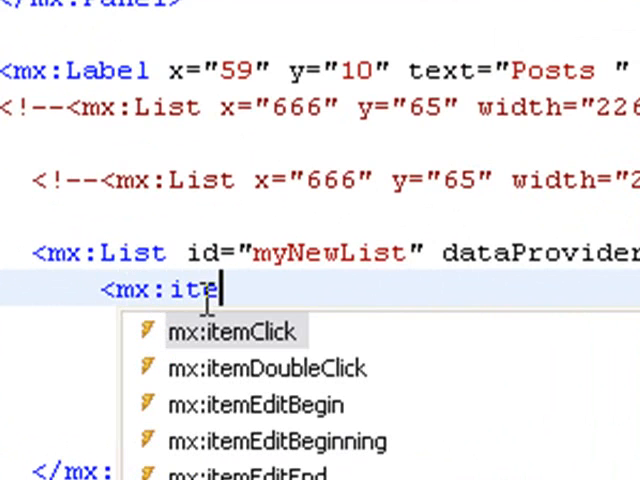
pyautogui.write('Renderer>')
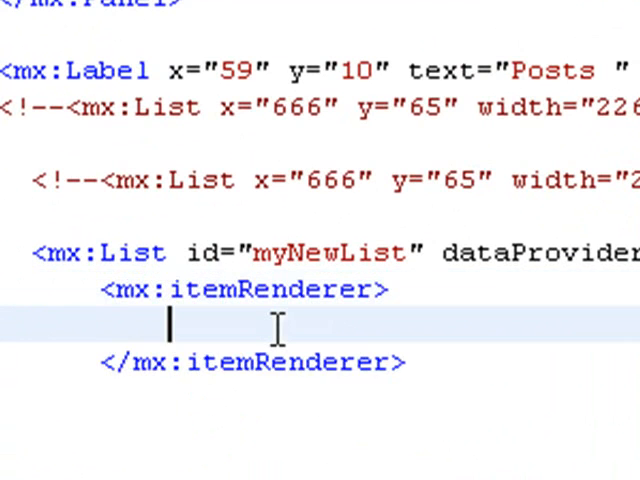
pyautogui.scroll(3)
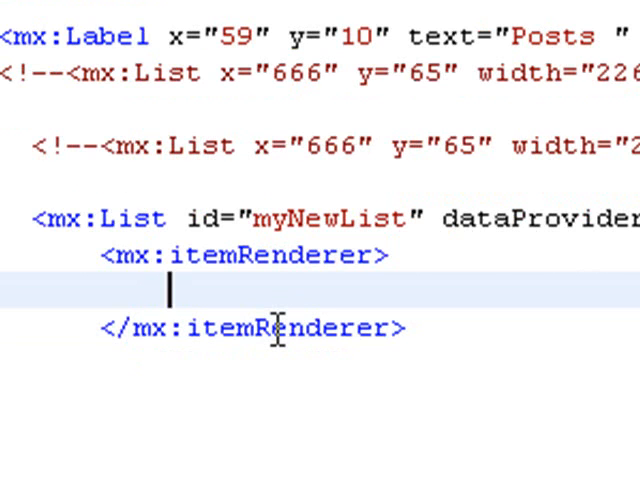
pyautogui.write('<mx:Component>')
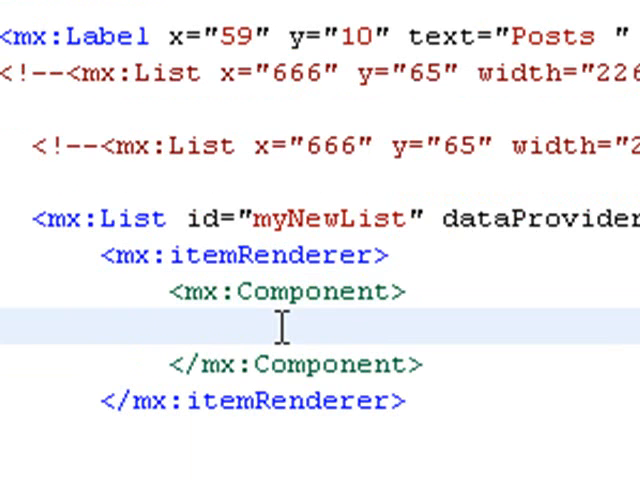
# Nest <mx:Component> with an <mx:HBox> inside the item renderer and begin an <mx:Image> tag
pyautogui.write('<')
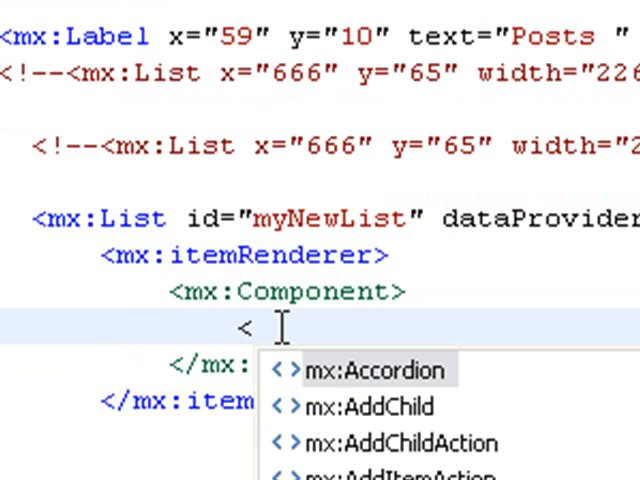
pyautogui.write('mx:HBox>')
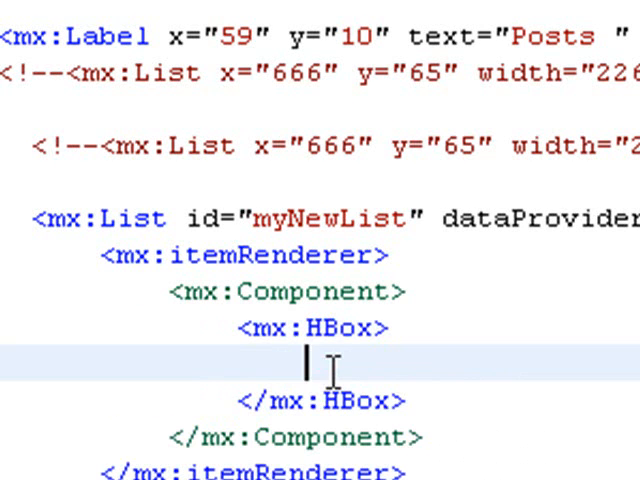
pyautogui.write('<')
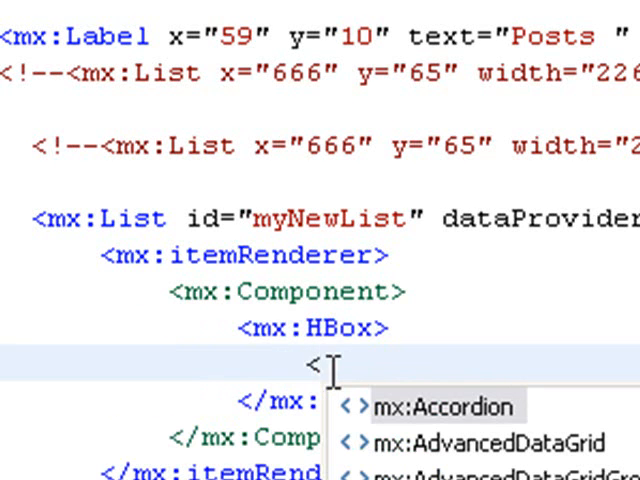
pyautogui.write('mx')
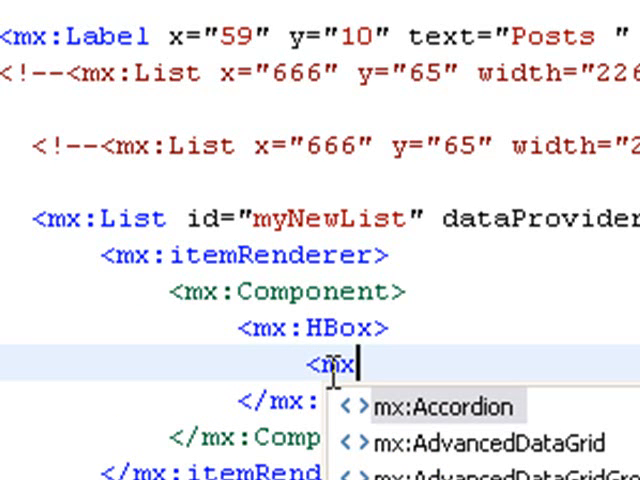
pyautogui.write('Image>')
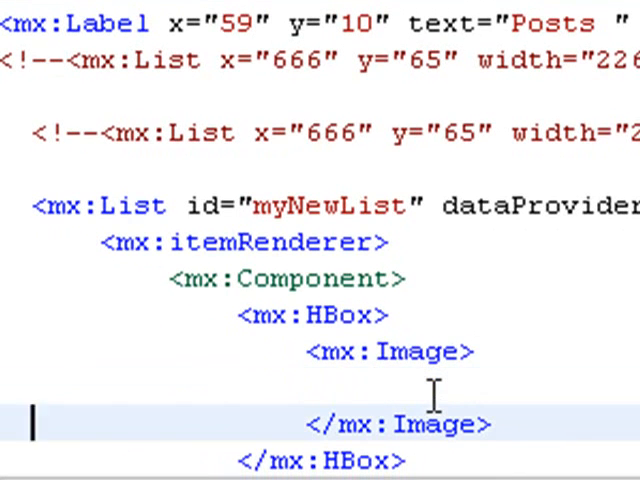
# Insert an <mx:Text></mx:Text> tag pair right after </mx:Image> in the renderer's HBox
pyautogui.click(490, 424)
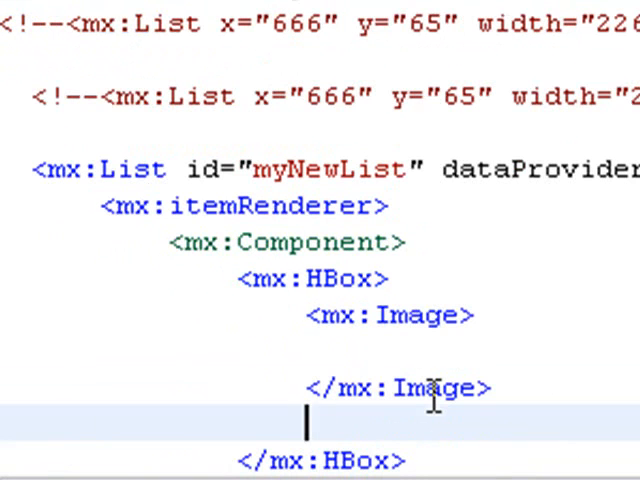
pyautogui.write('<')
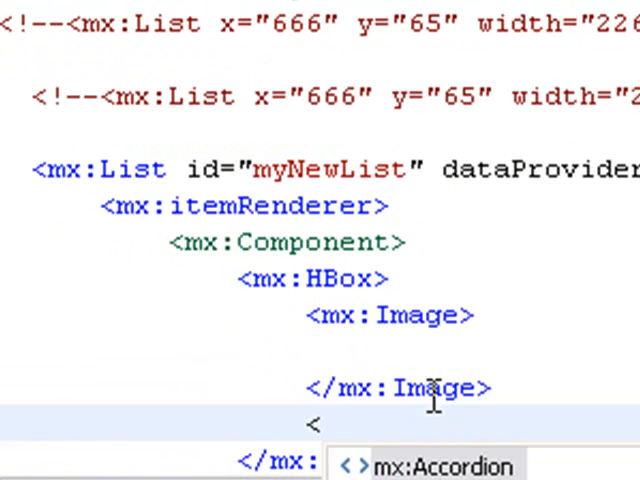
pyautogui.write('mx:')
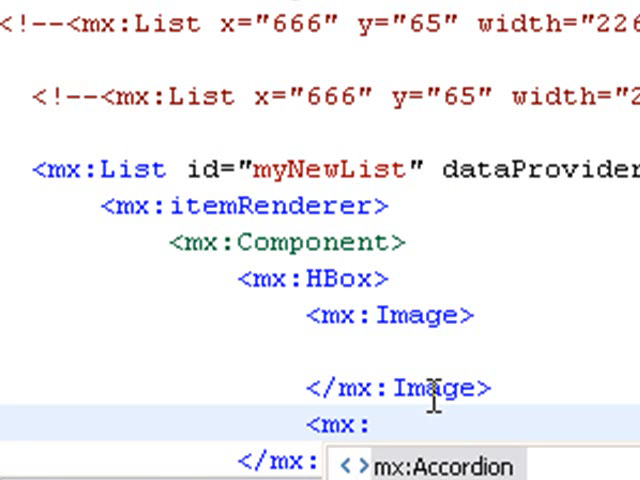
pyautogui.write('T')
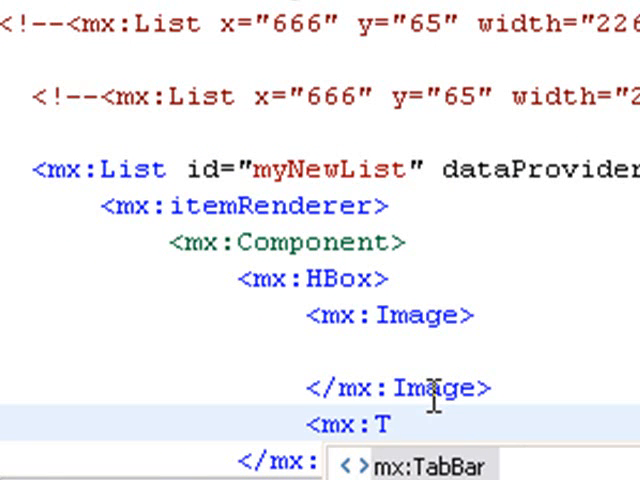
pyautogui.write('ext>')
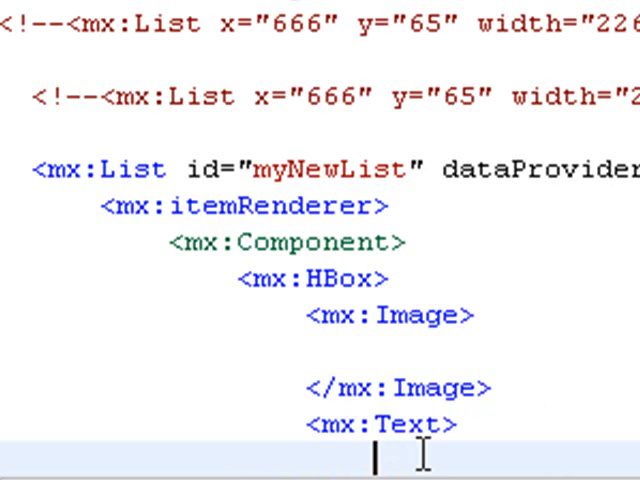
pyautogui.scroll(-3)
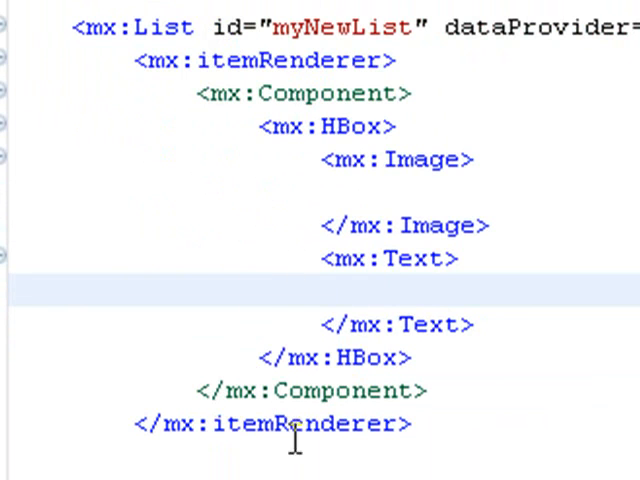
pyautogui.moveTo(312, 218)
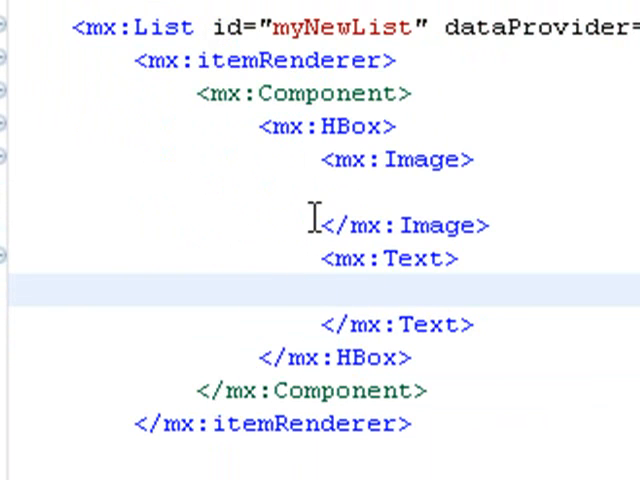
pyautogui.moveTo(428, 196)
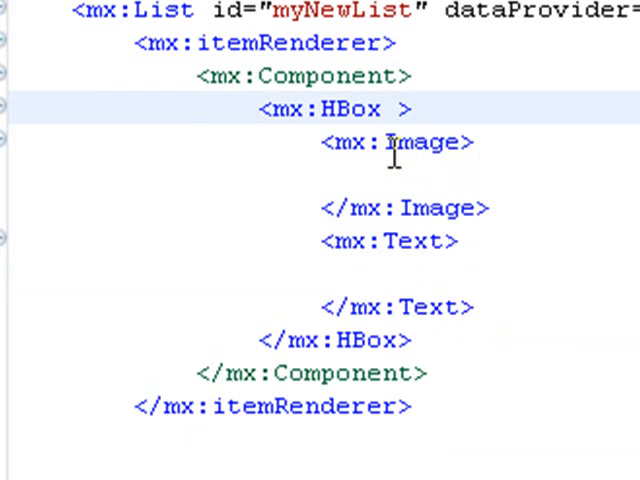
# Add verticalScrollPolicy="off" and horizontalScrollPolicy="off" to the mx:HBox tag via code completion
pyautogui.click(398, 108)
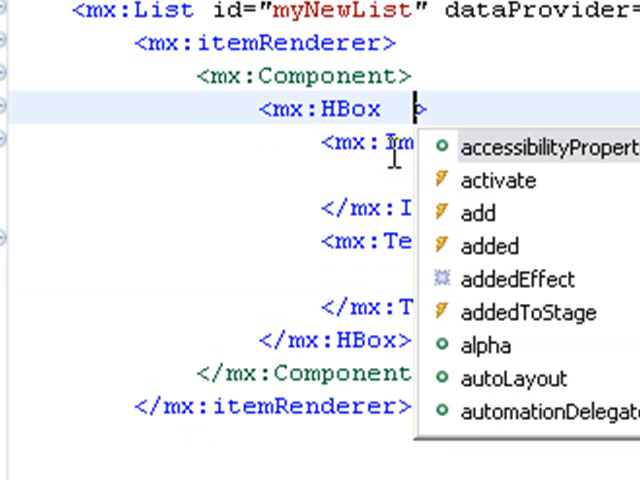
pyautogui.write('verticalScrollPolicy="off')
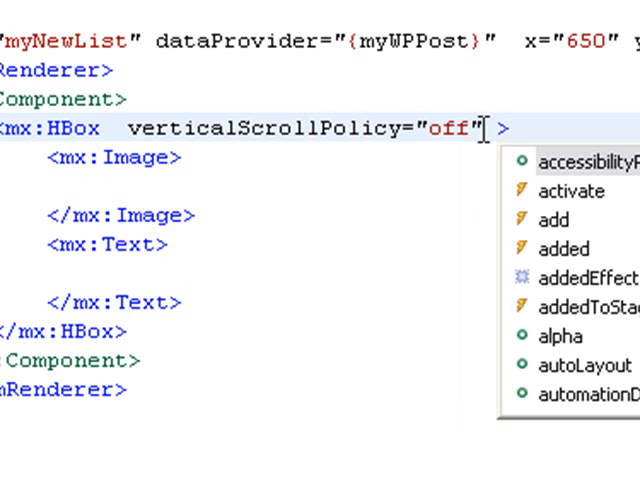
pyautogui.write('horizon')
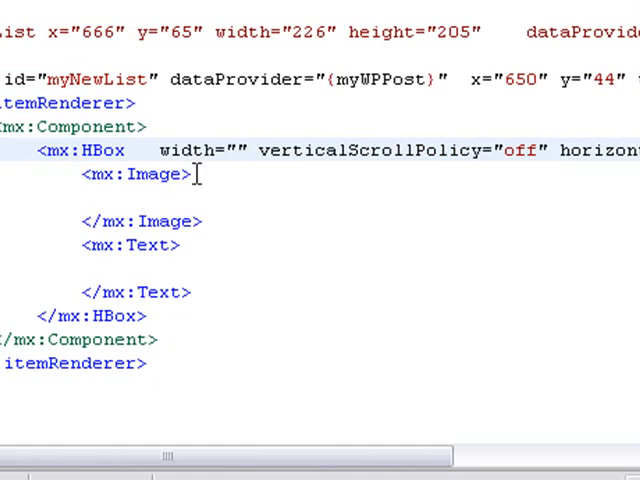
# Set width="150" and height="50" on the mx:HBox tag
pyautogui.write('1')
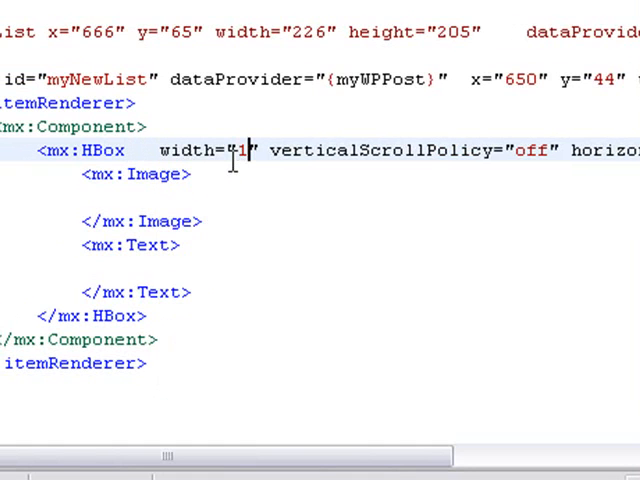
pyautogui.write('50')
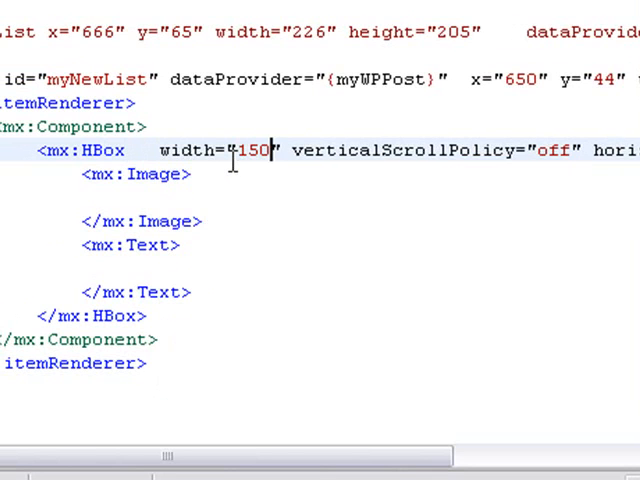
pyautogui.write('height="')
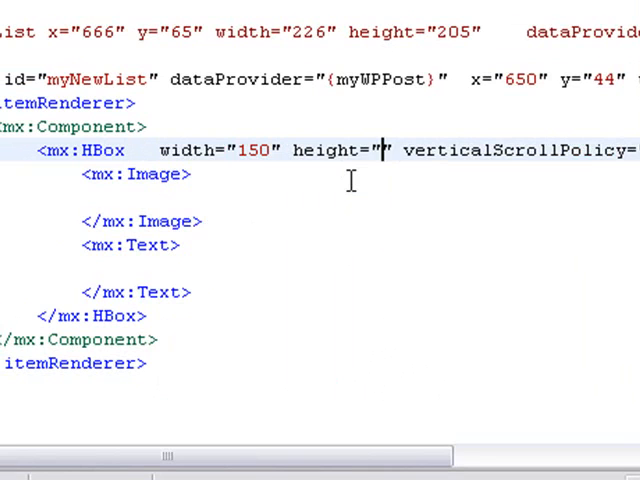
pyautogui.write('4')
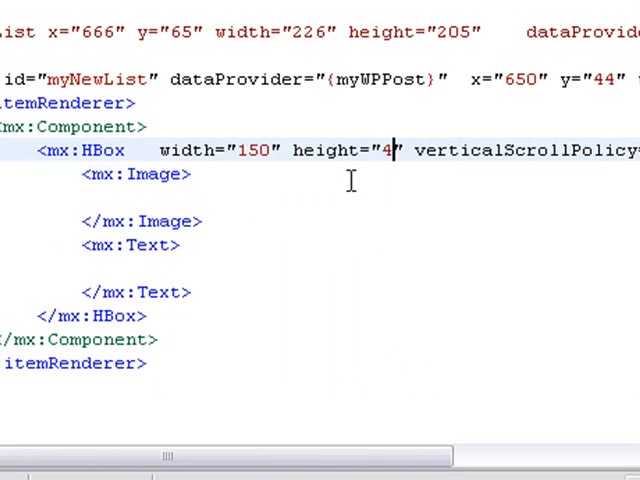
pyautogui.write('50')
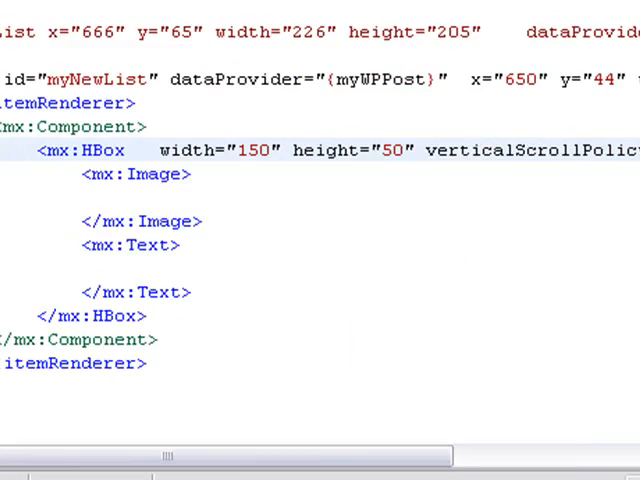
pyautogui.scroll(3)
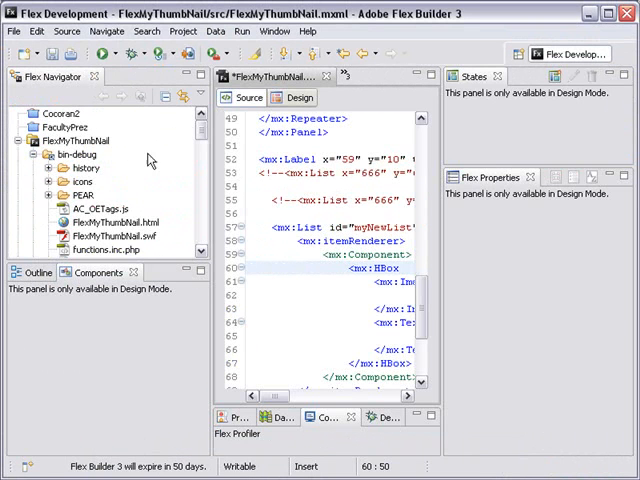
# Scroll the Flex Navigator down to FlexMyThumbNail's src folder
pyautogui.scroll(-3)
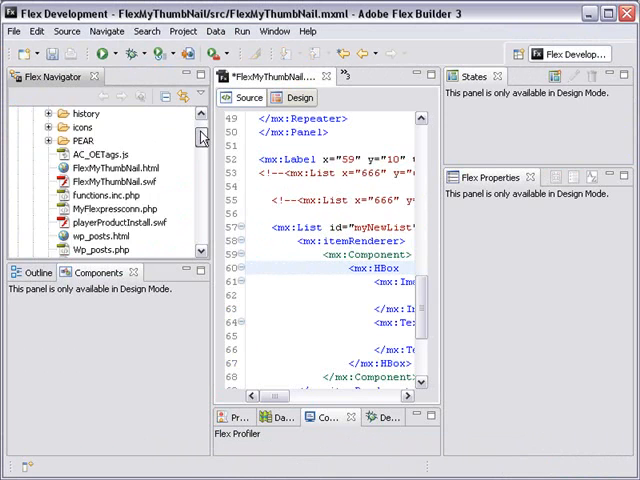
pyautogui.scroll(-3)
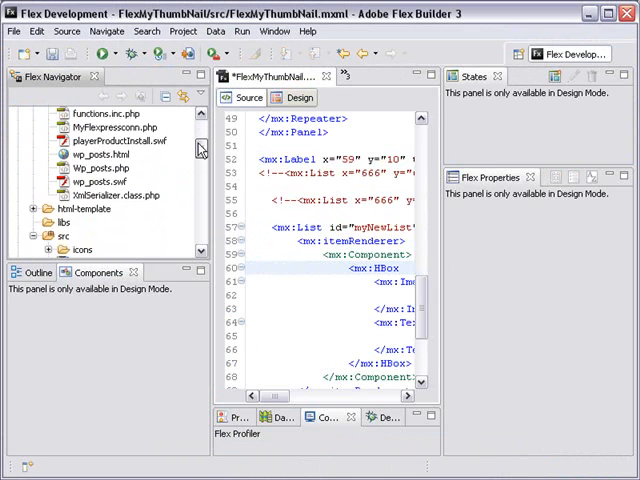
pyautogui.scroll(-3)
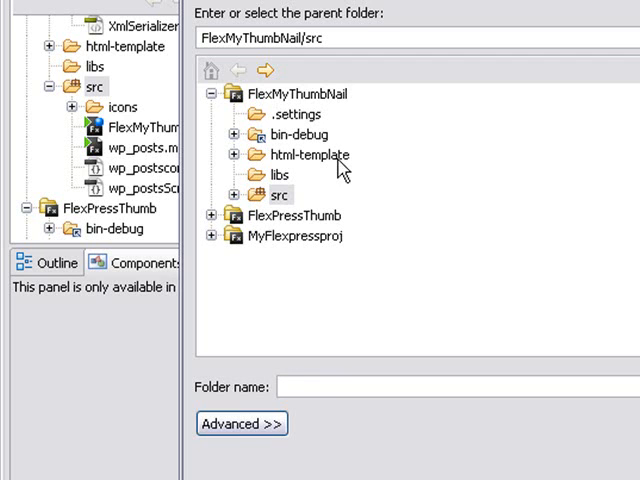
# Name the new folder under FlexMyThumbNail/src 'ThumbImages'
pyautogui.write('Thumb')
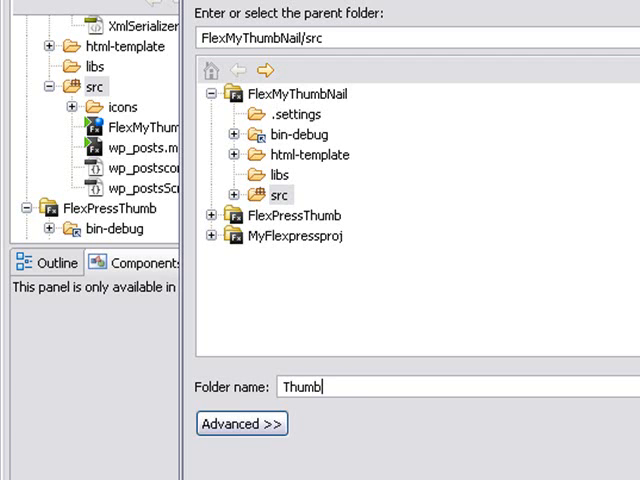
pyautogui.write('Images')
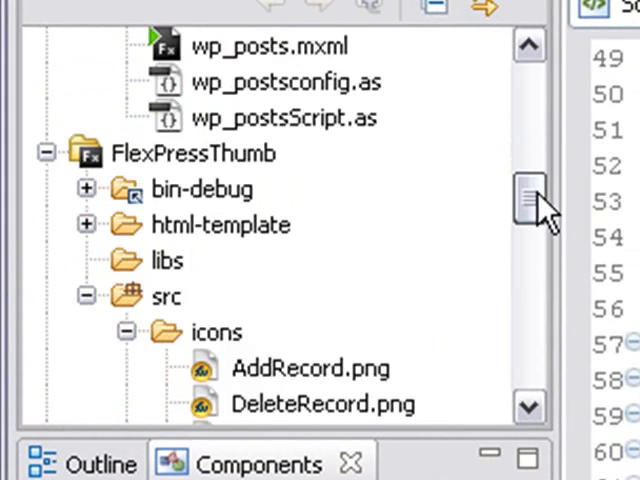
# Copy image1.jpg through image10.jpg into ThumbImages and expand the folder to verify them
pyautogui.scroll(-3)
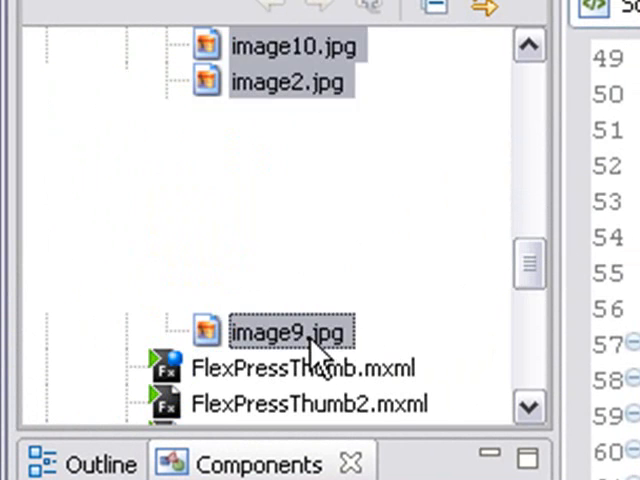
pyautogui.scroll(3)
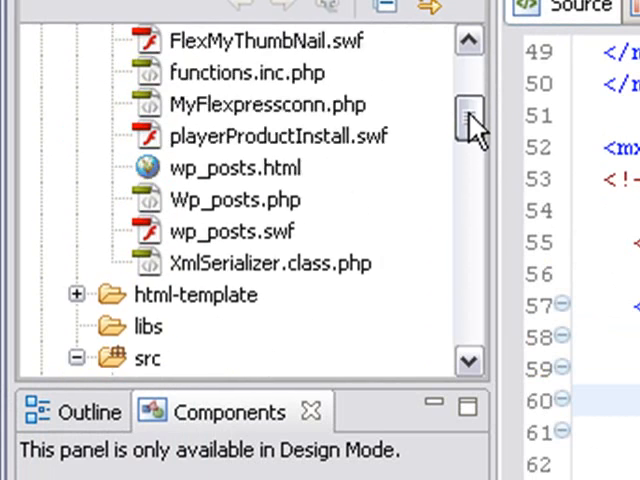
pyautogui.scroll(-3)
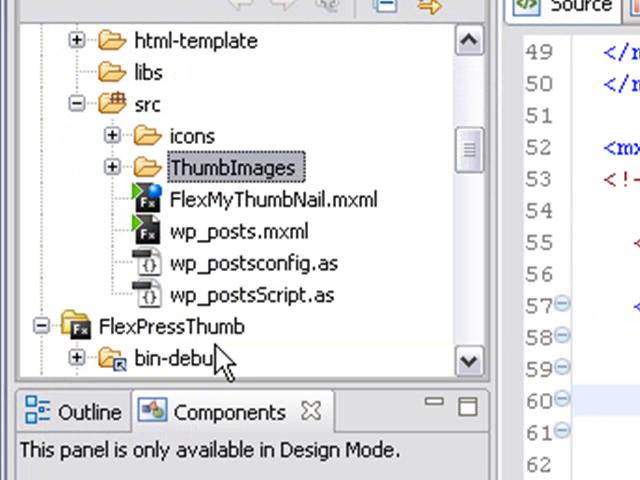
pyautogui.click(112, 168)
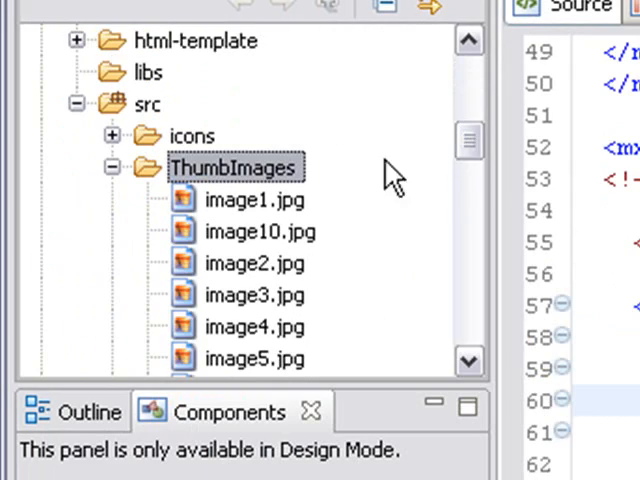
pyautogui.click(112, 168)
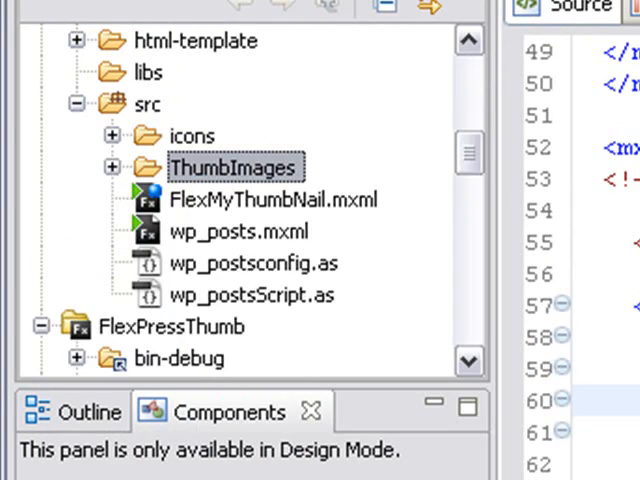